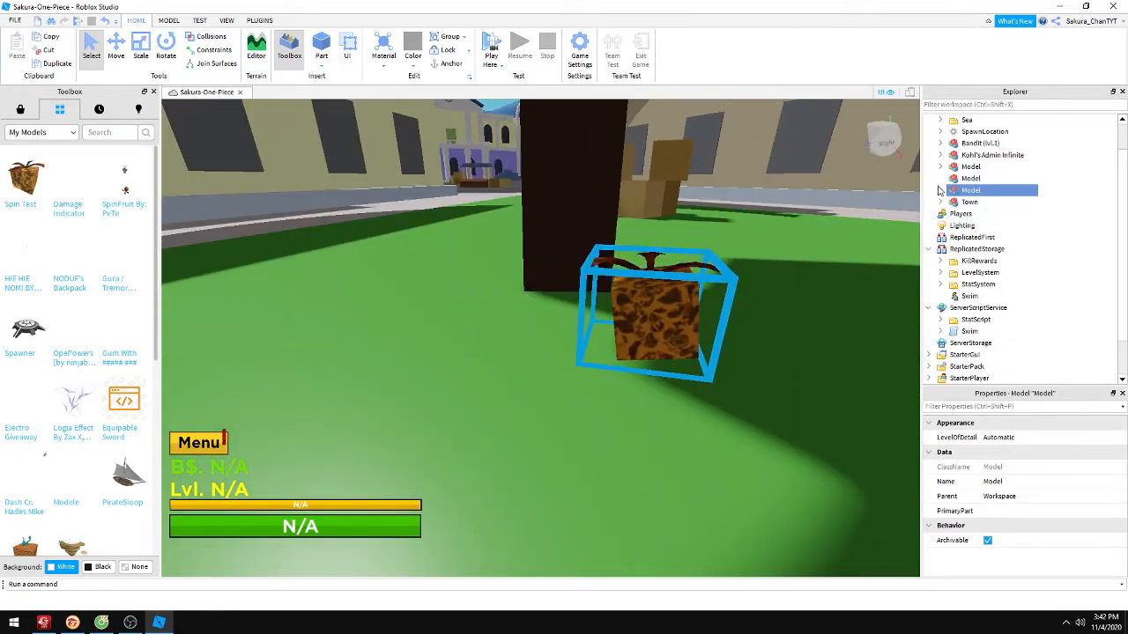
Unpack the fruit model: SpinFruit tool to Workspace, its script to ServerScriptService.
left_click(941, 190)
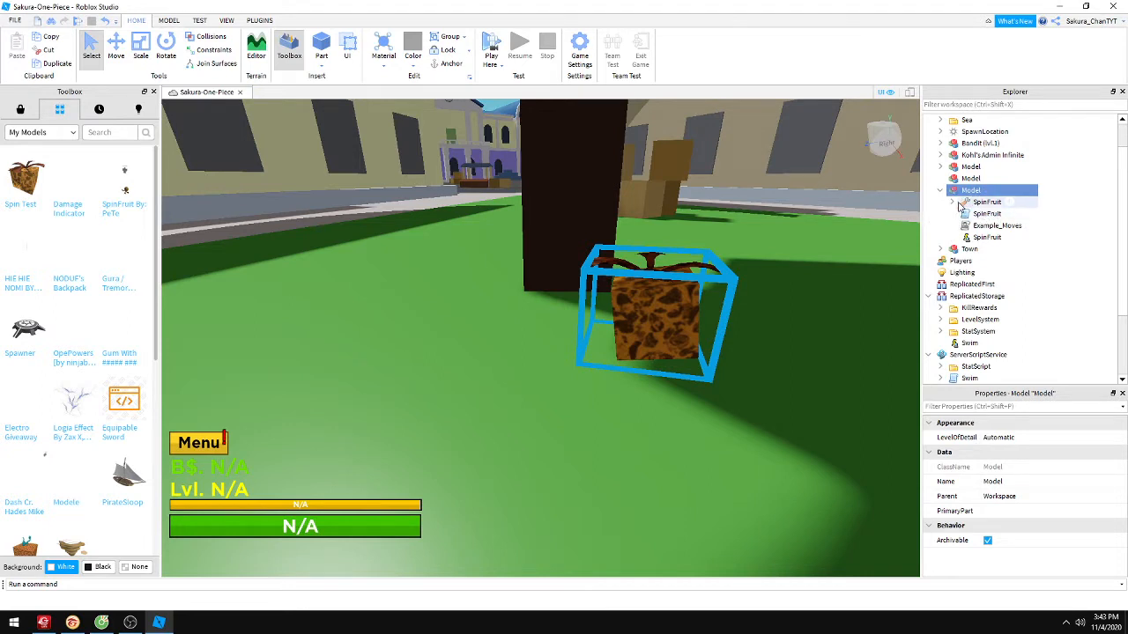
left_click(986, 202)
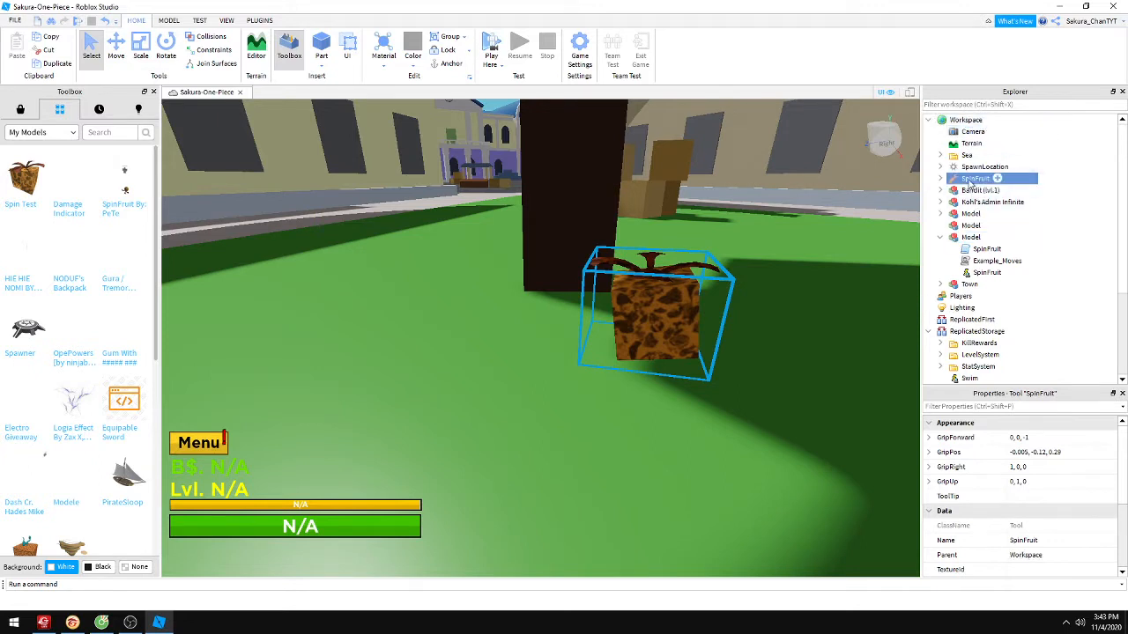
left_click(986, 249)
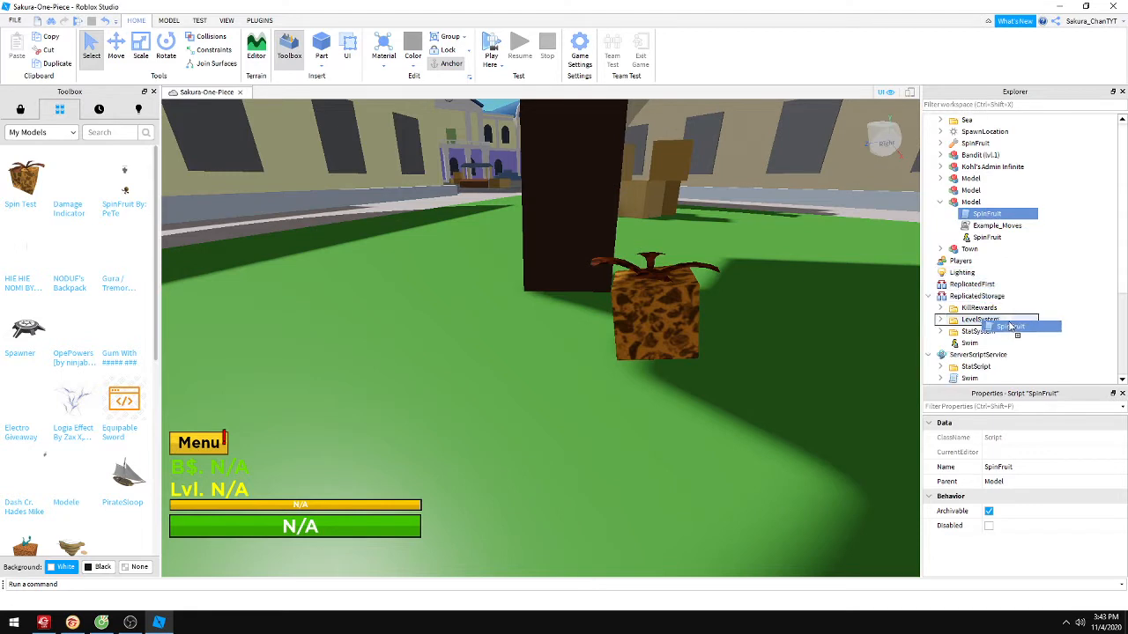
scroll("down", 3)
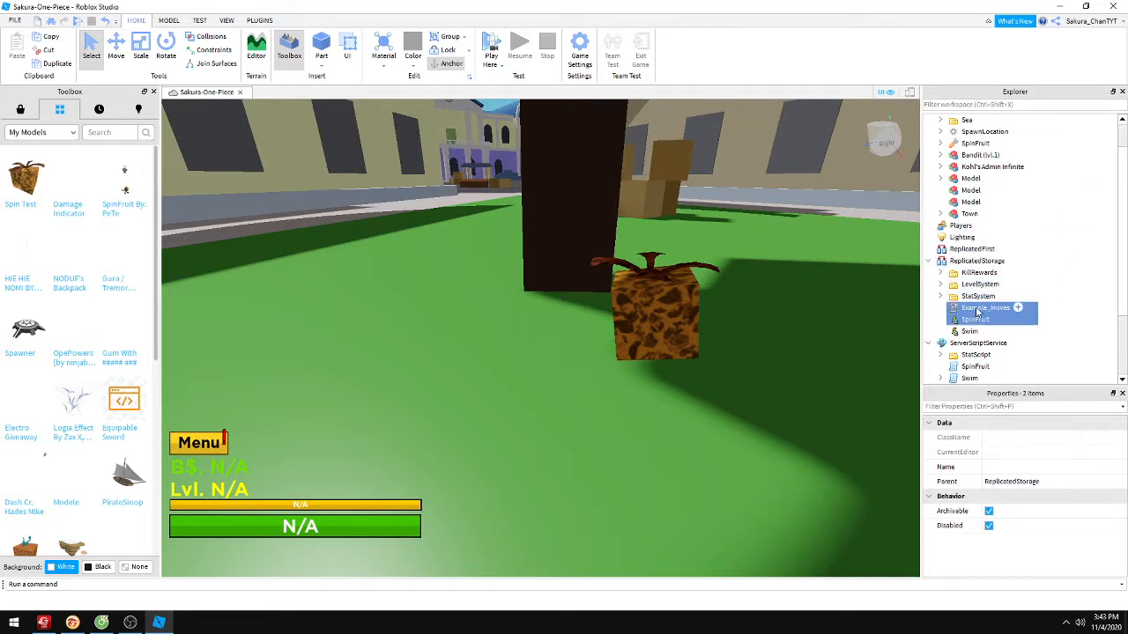
double_click(985, 308)
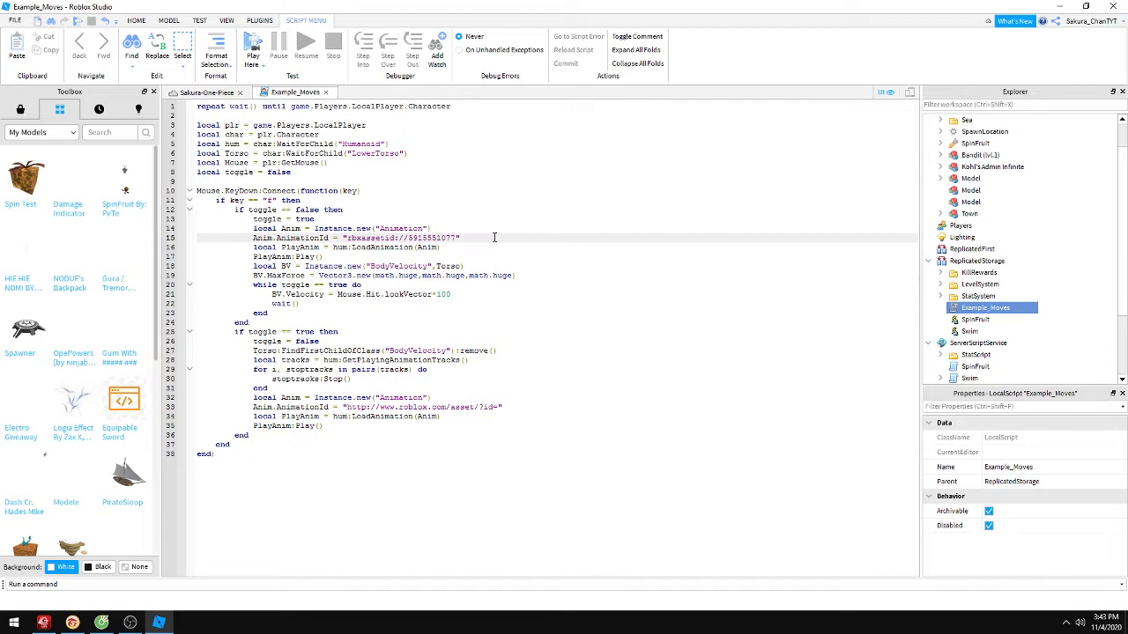
type("Animation")
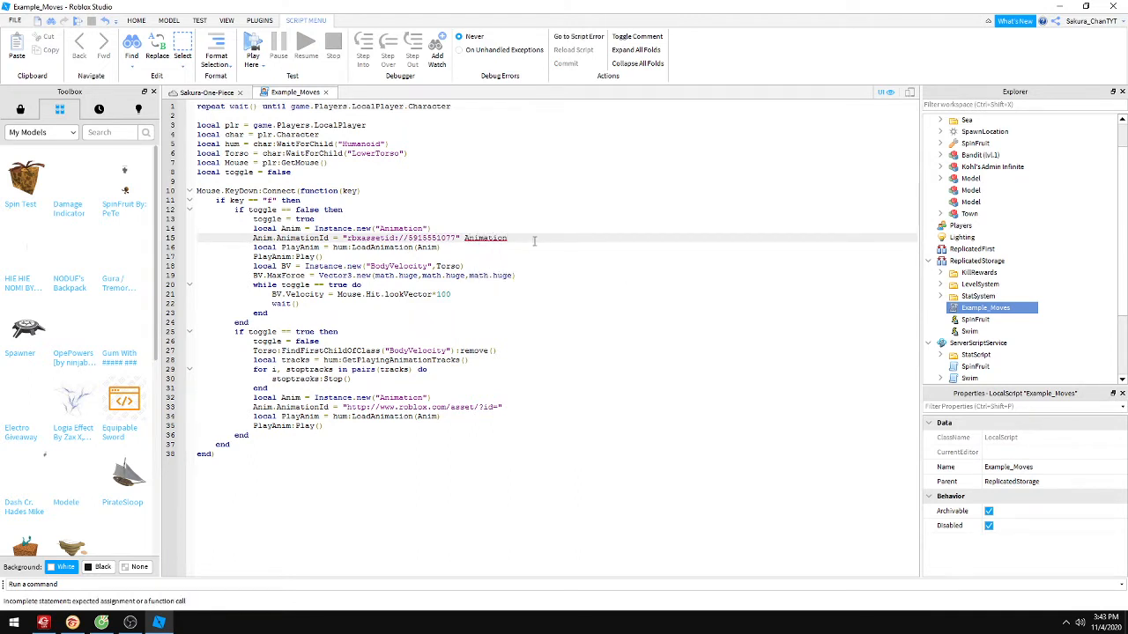
double_click(485, 237)
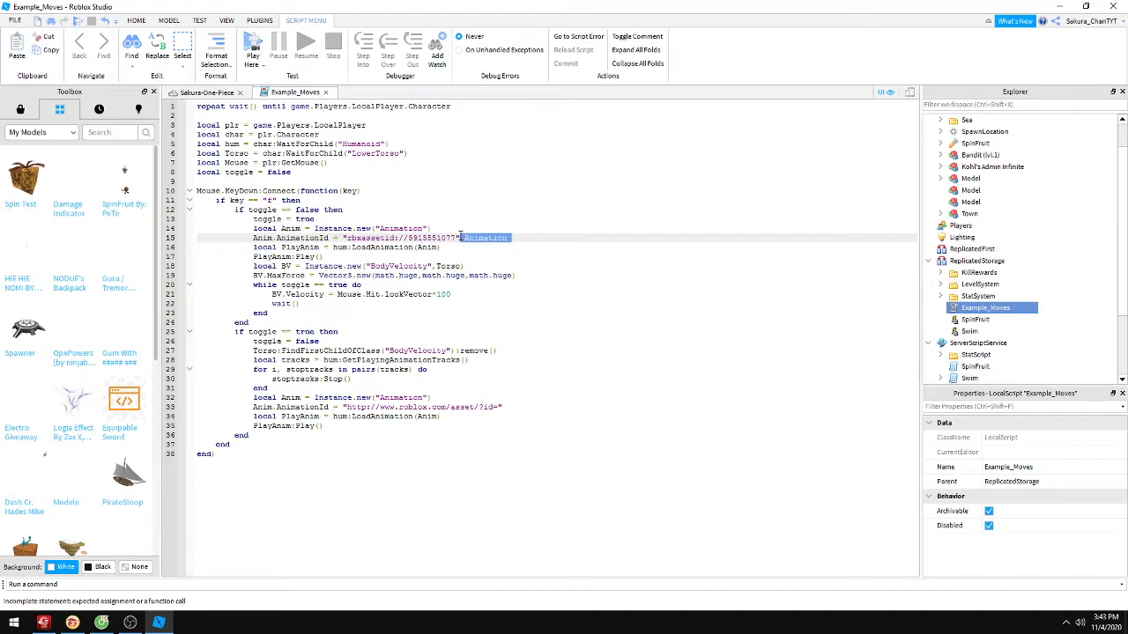
key("alt+tab")
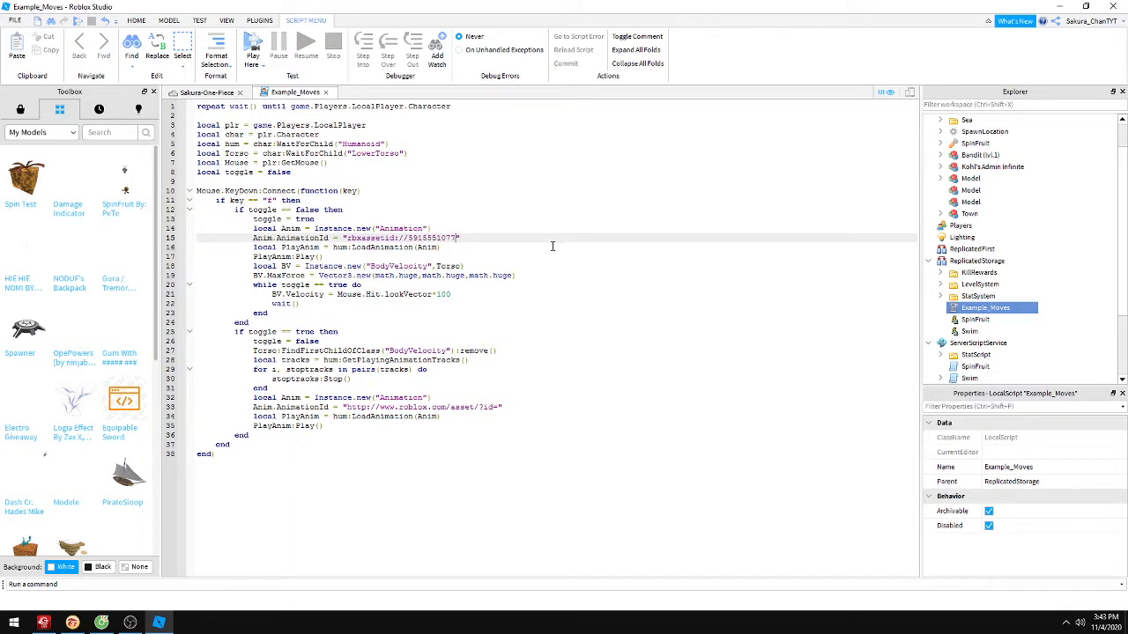
left_click(973, 319)
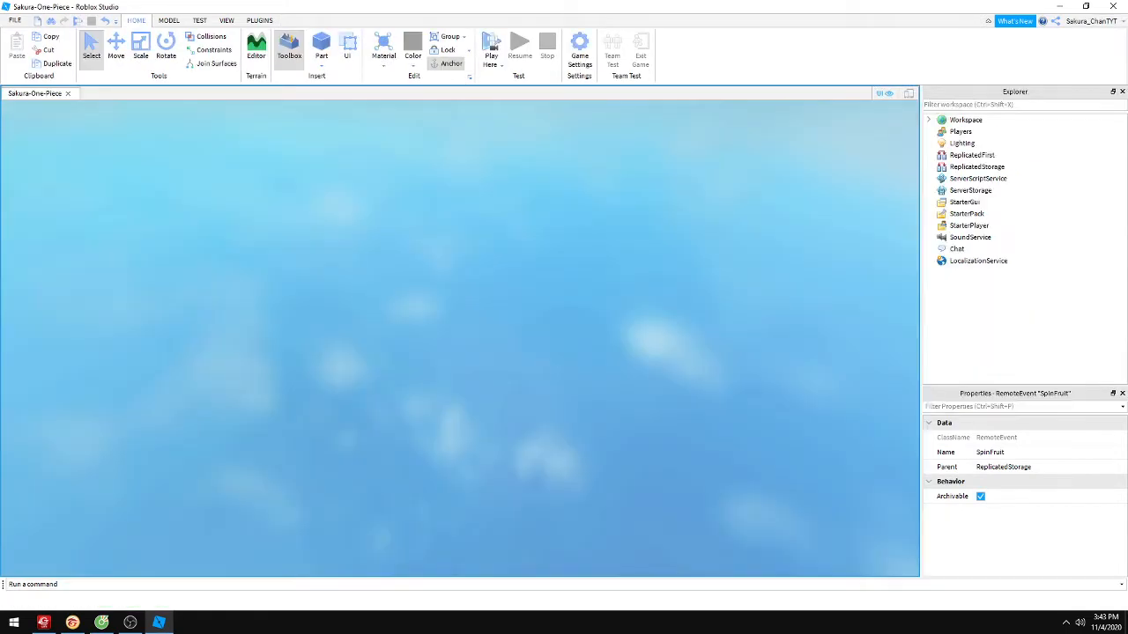
Let the Play session load until the character spawns on a rooftop.
left_click(490, 42)
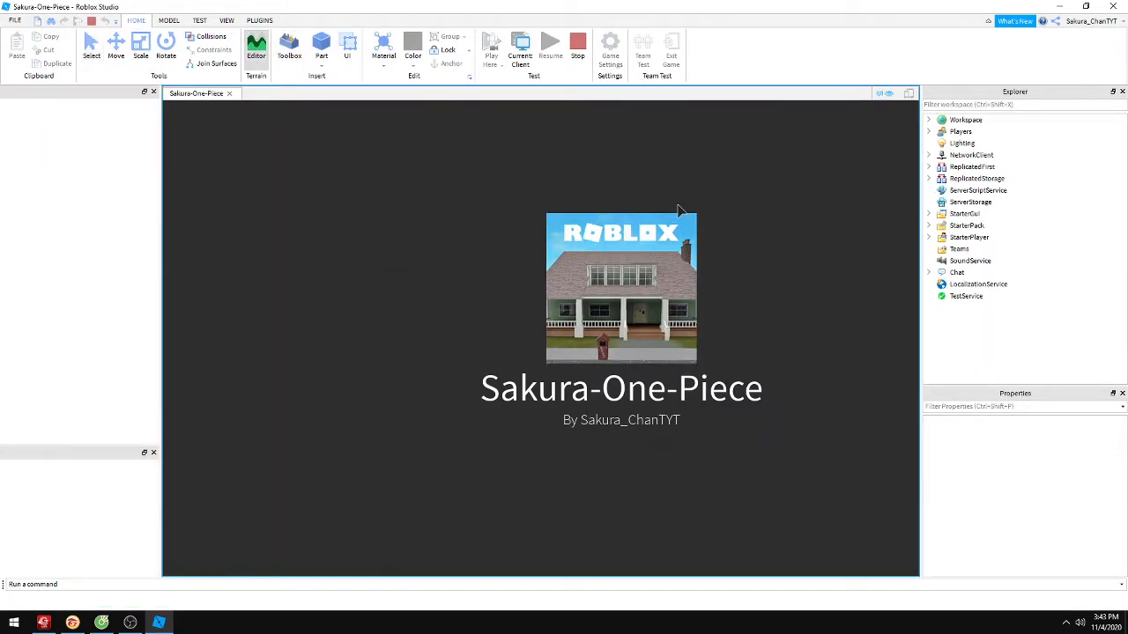
left_click(255, 44)
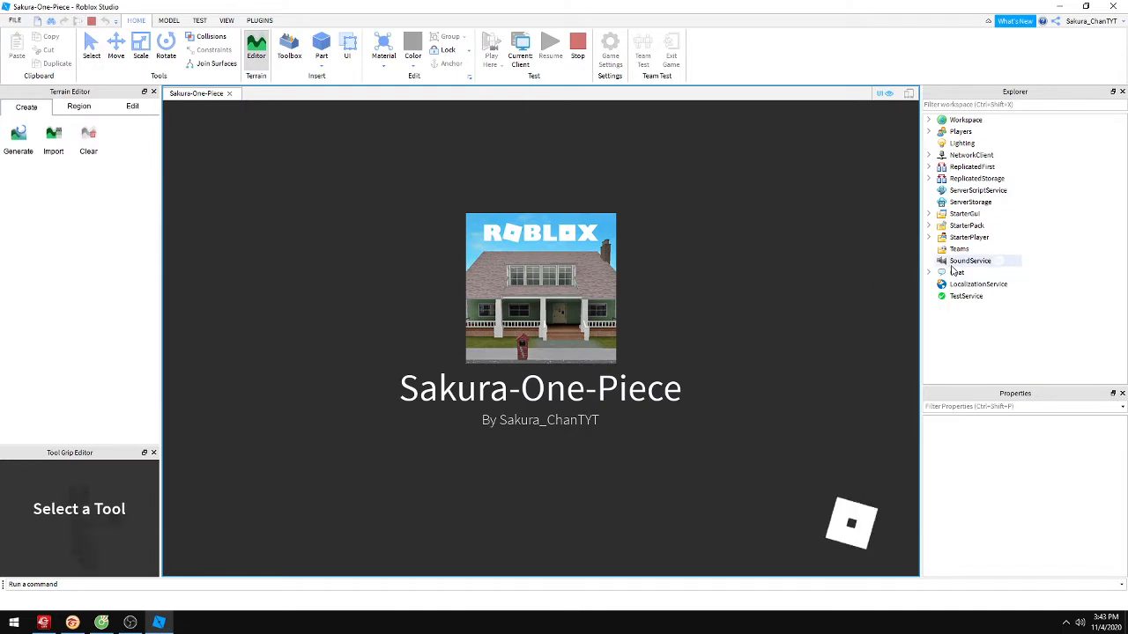
left_click(491, 41)
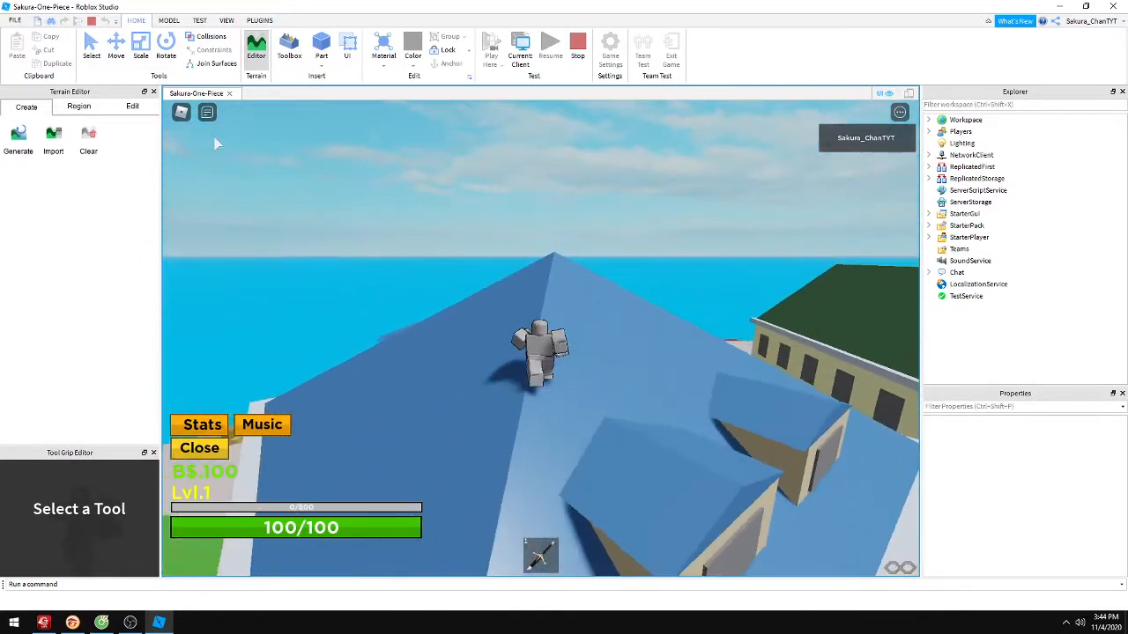
Play the game, testing the SpinFruit move with F, reaching level 96 and B$500100.
left_click(207, 112)
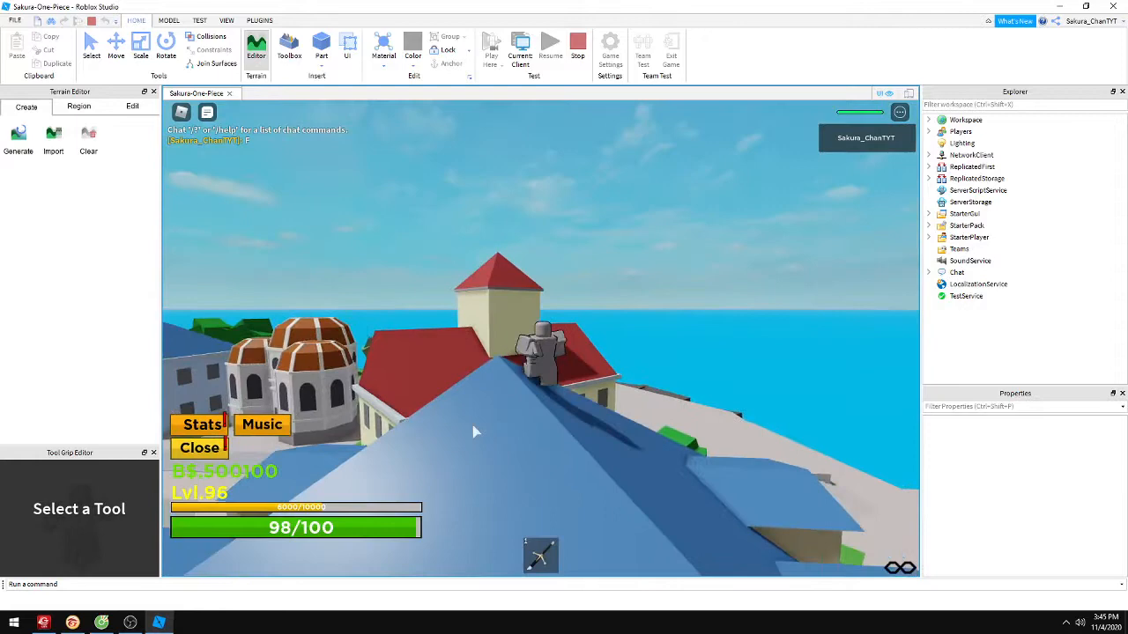
Move the character, then draft 'By By' in the in-game chat bar.
type("wwwd")
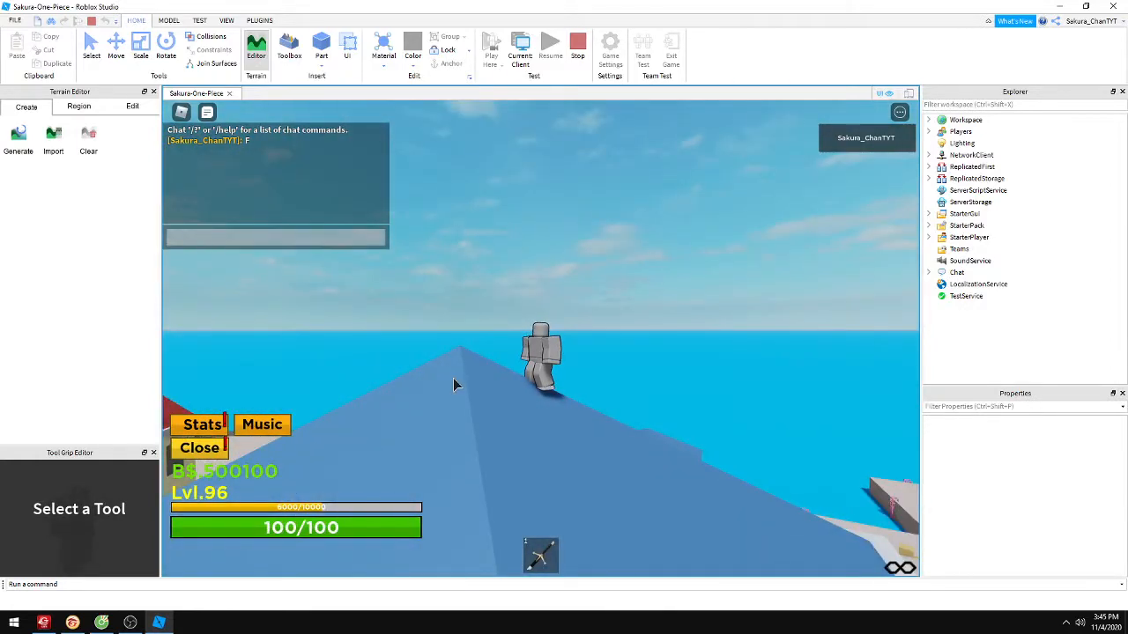
type("By By")
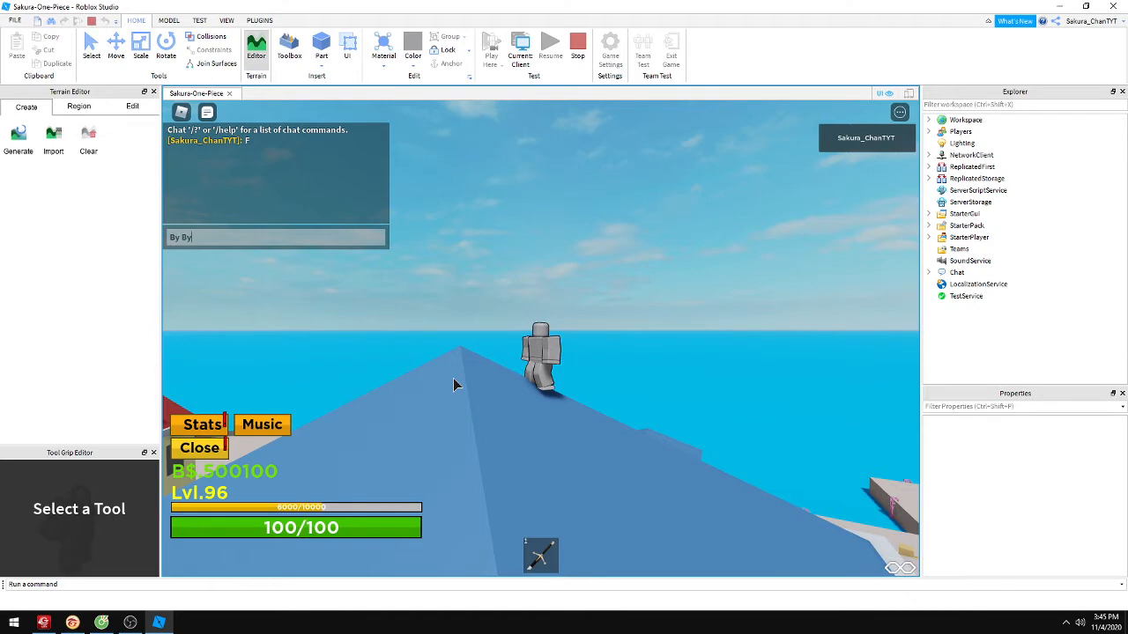